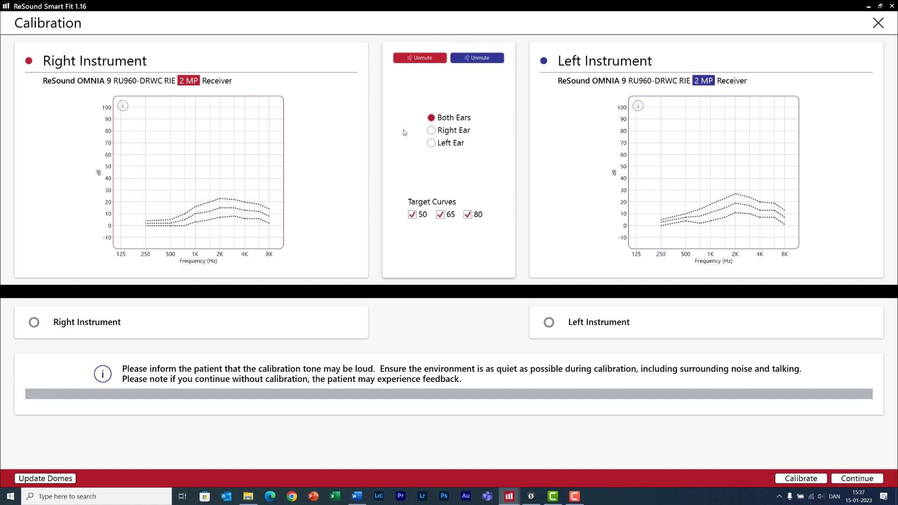
pyautogui.moveTo(409, 131)
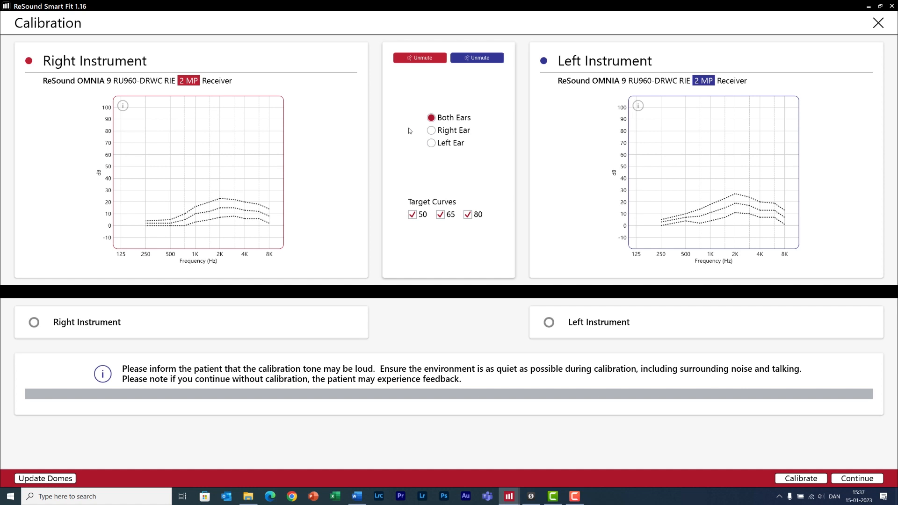